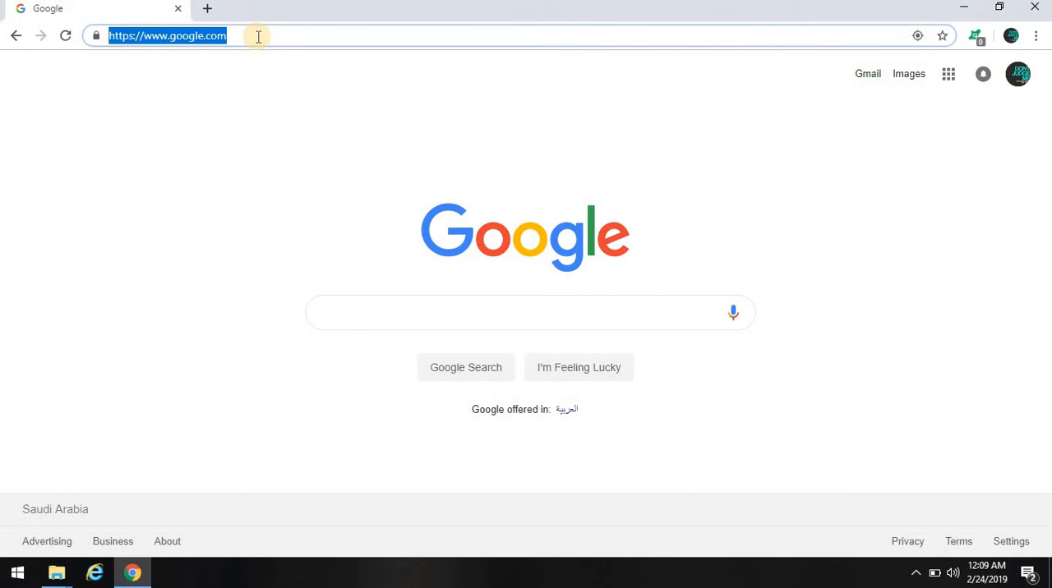
# - Run a Google search for 'whatsapp web' from the address bar
pyautogui.write('whatsapp web')
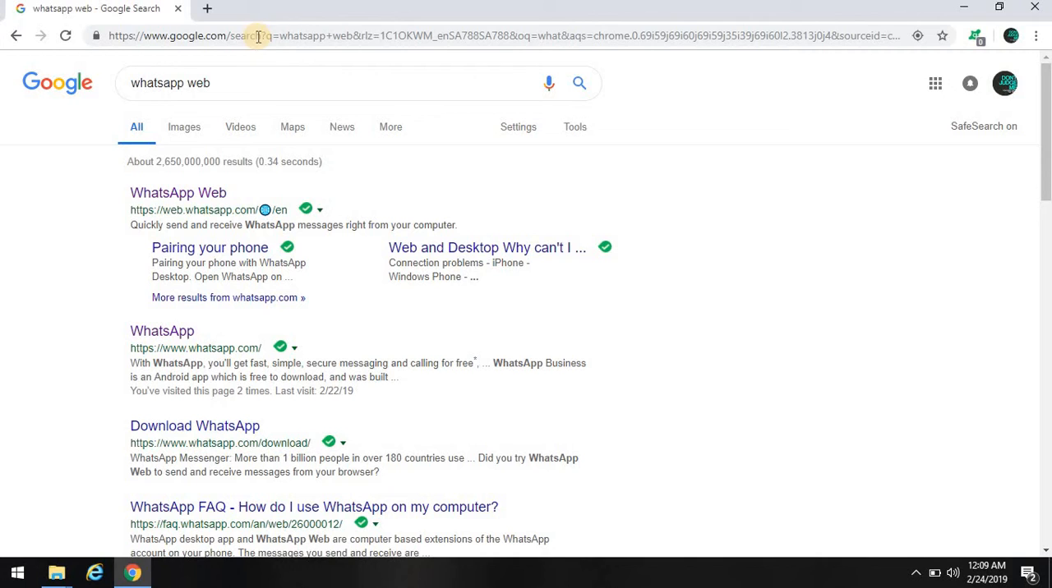
pyautogui.moveTo(178, 193)
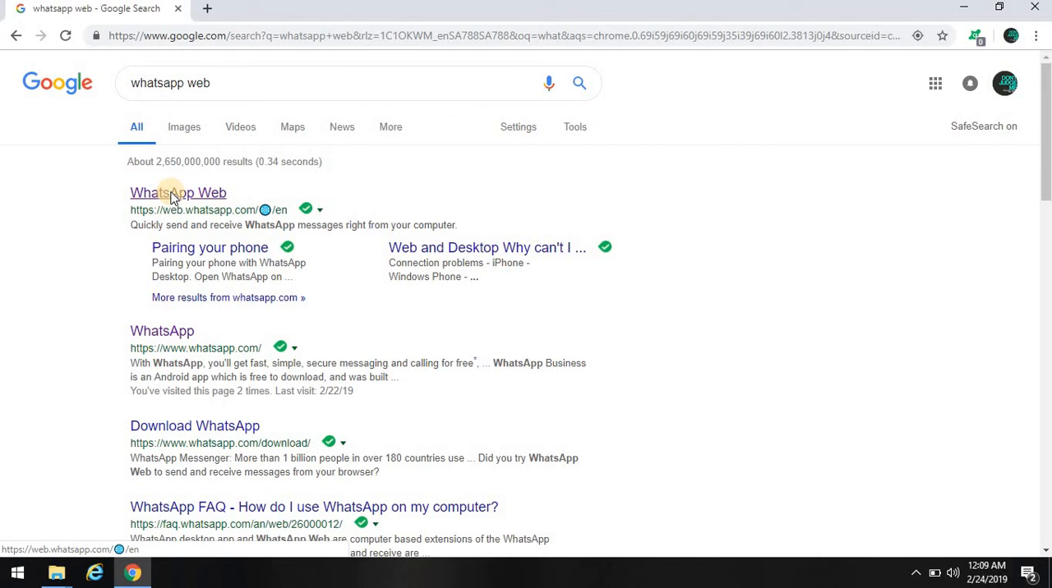
pyautogui.click(178, 192)
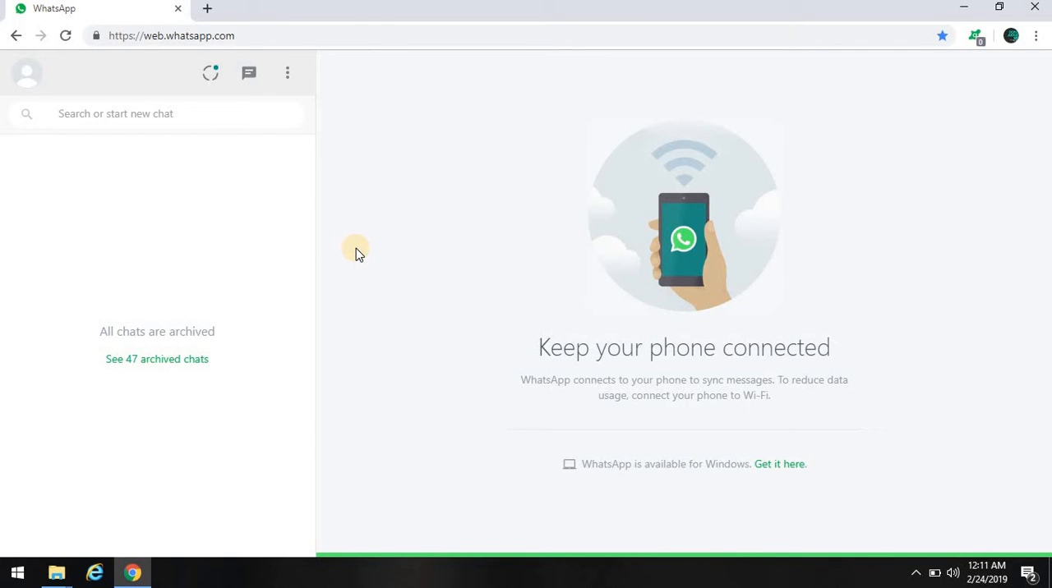
pyautogui.moveTo(328, 369)
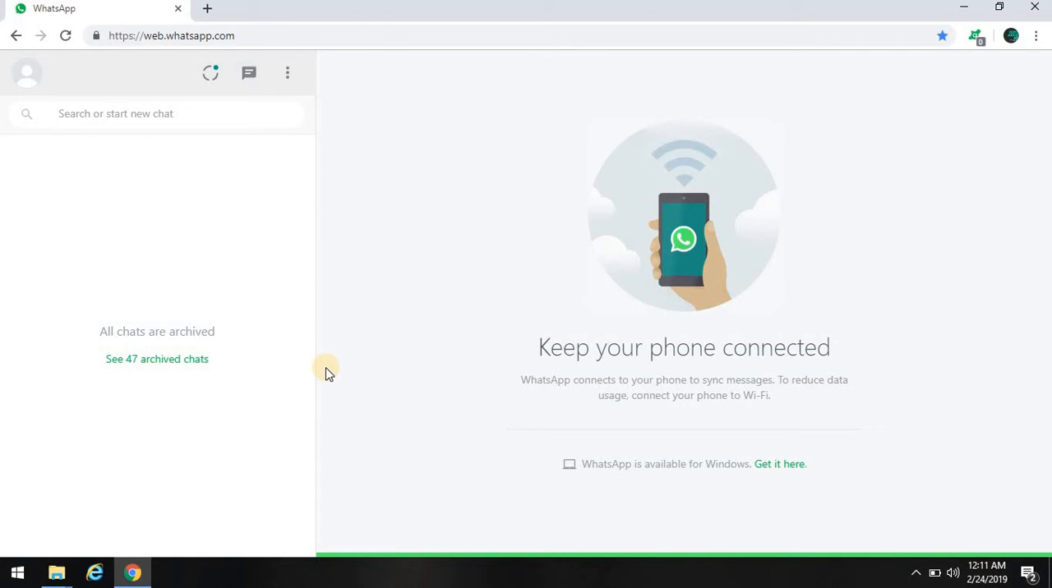